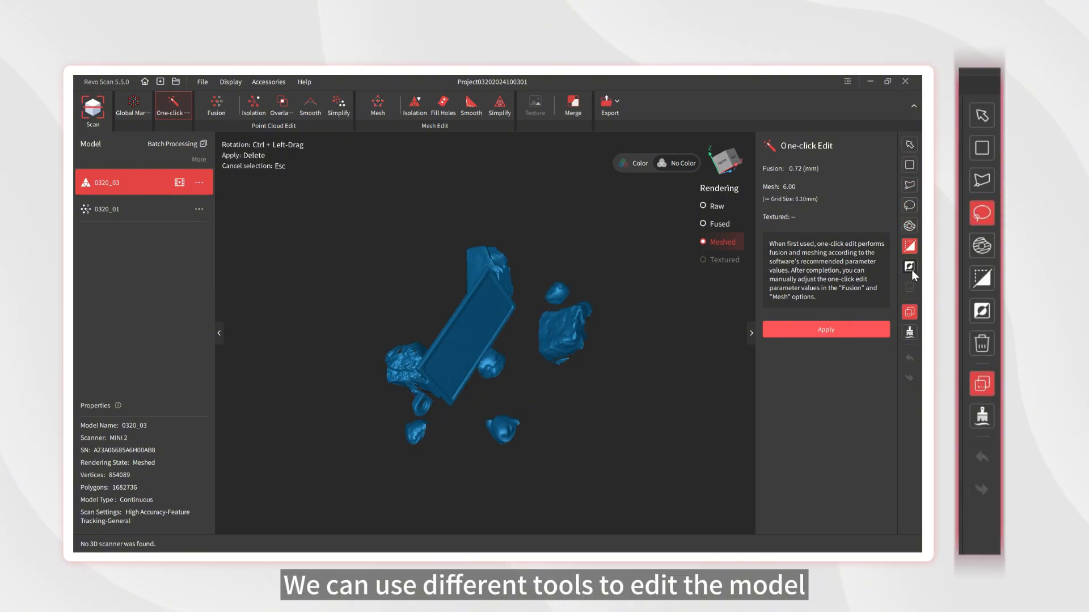
Step: Open the headdress dog figurine and switch Rendering to Textured to show its colour texture
{"action": "left_click", "coordinate": [909, 267]}
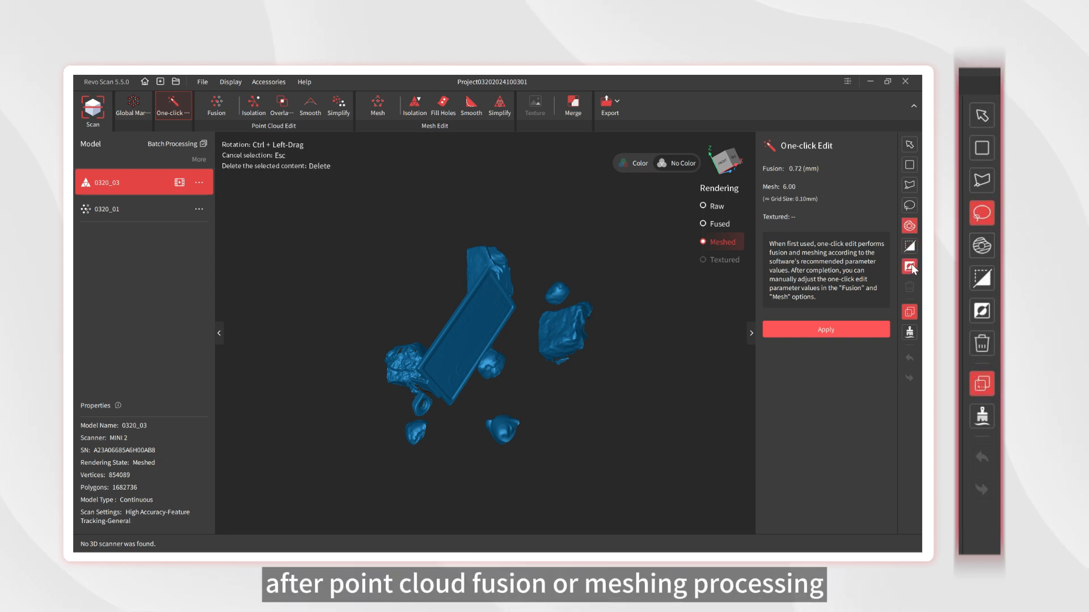
{"action": "left_click", "coordinate": [910, 144]}
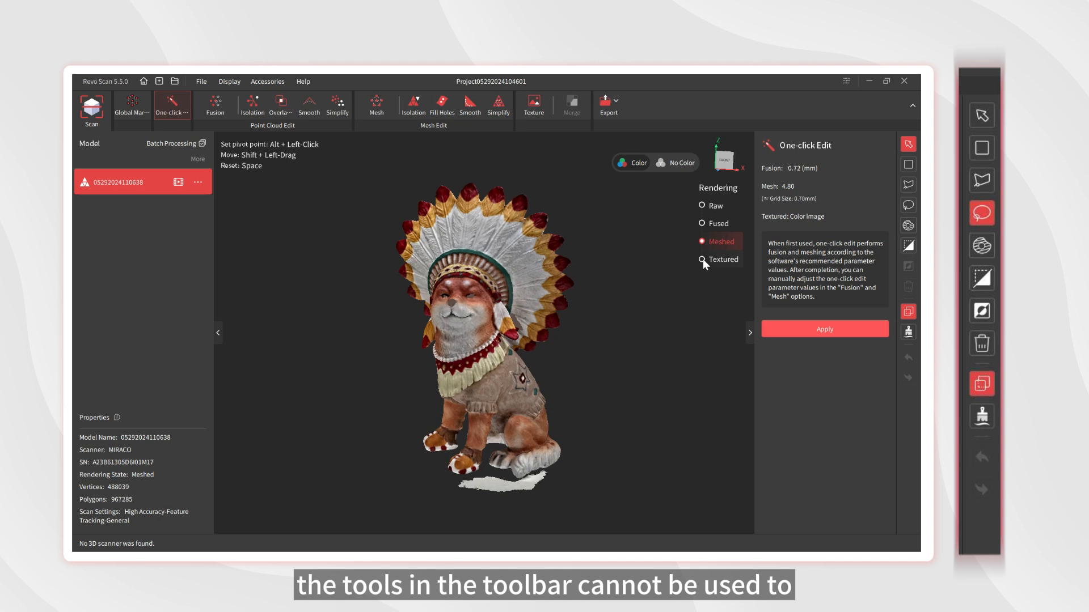
{"action": "left_click", "coordinate": [702, 260]}
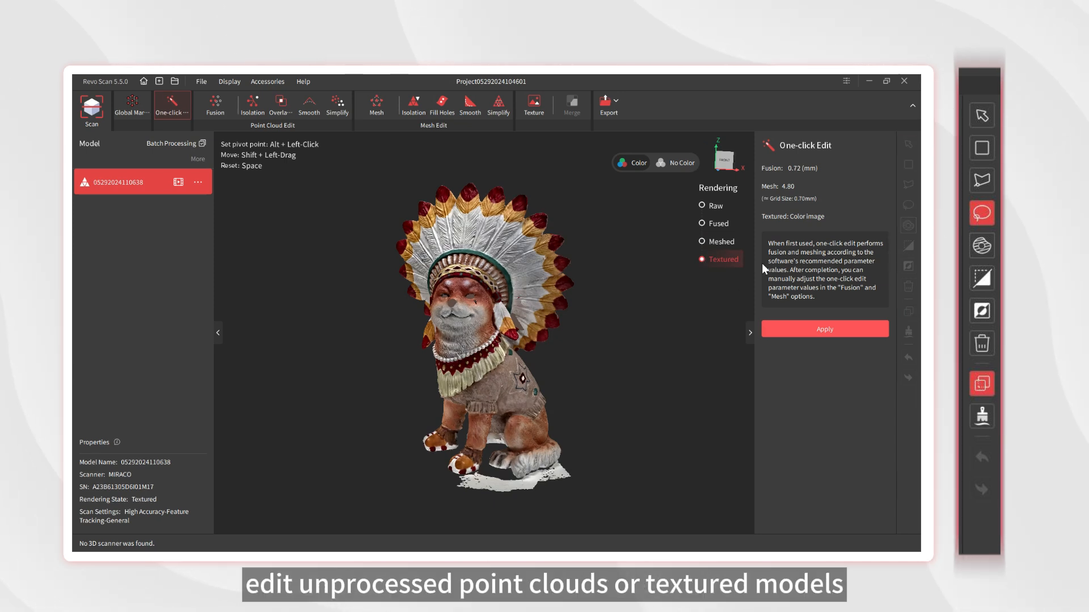
{"action": "mouse_move", "coordinate": [899, 237]}
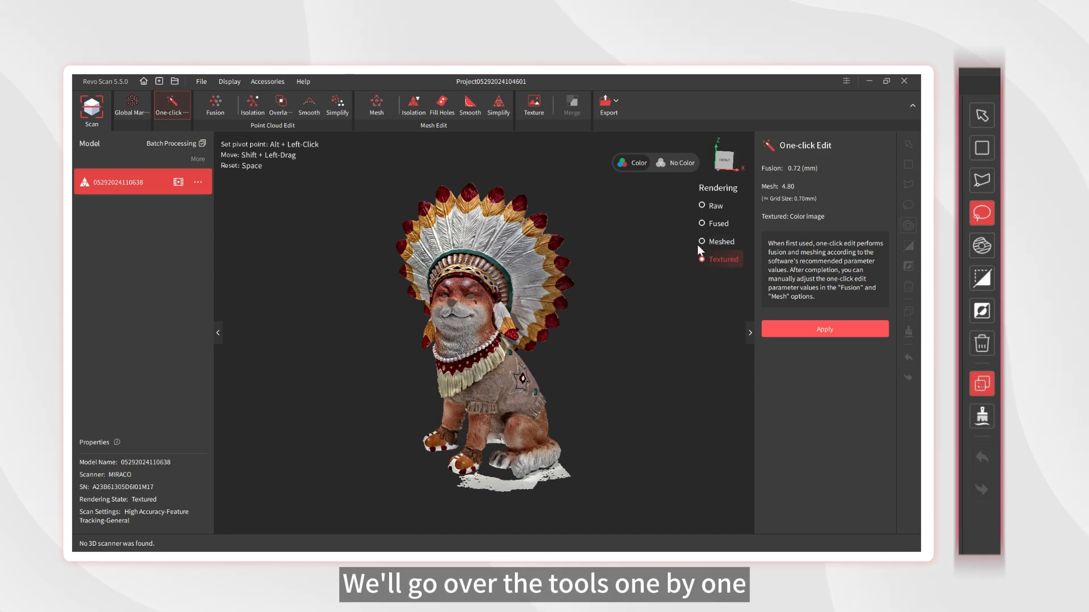
{"action": "left_click", "coordinate": [702, 242]}
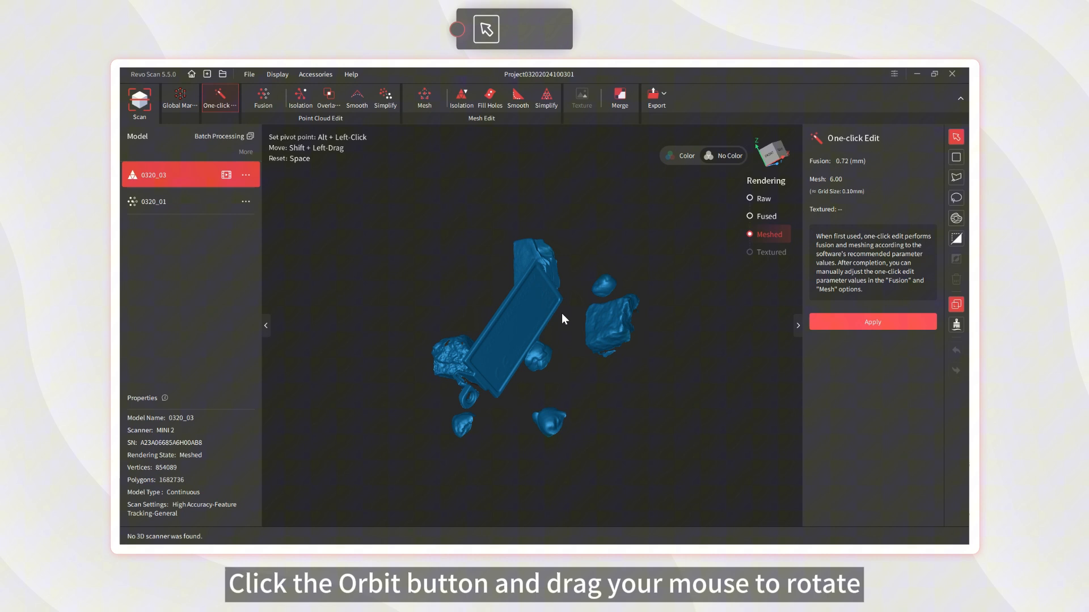
Step: Orbit the bracket scan with two drags to view it from another side
{"action": "left_click_drag", "start_coordinate": [562, 320], "coordinate": [524, 378]}
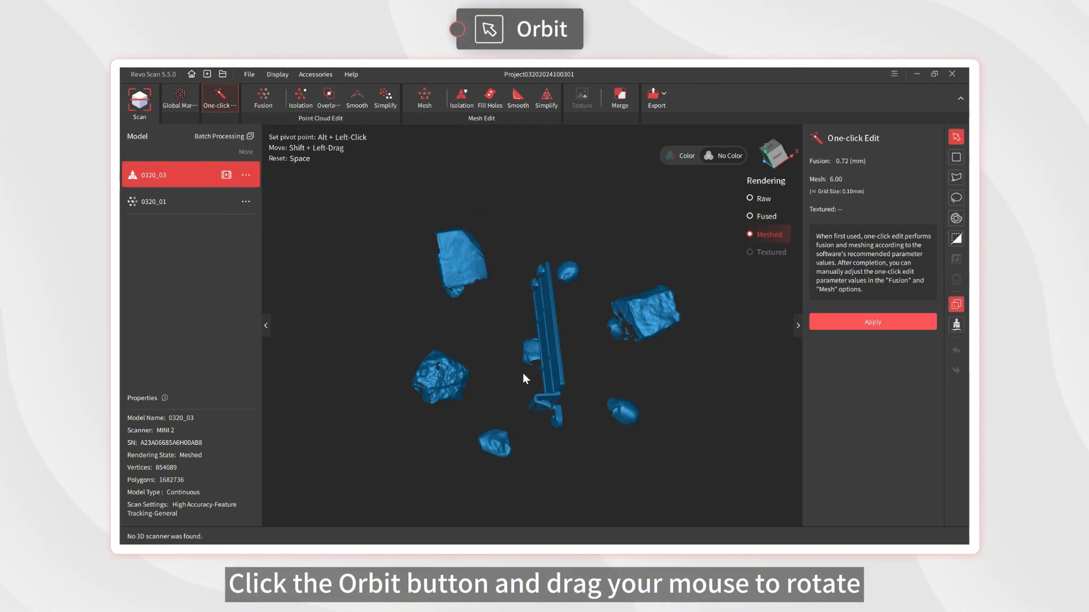
{"action": "left_click_drag", "start_coordinate": [524, 378], "coordinate": [568, 419]}
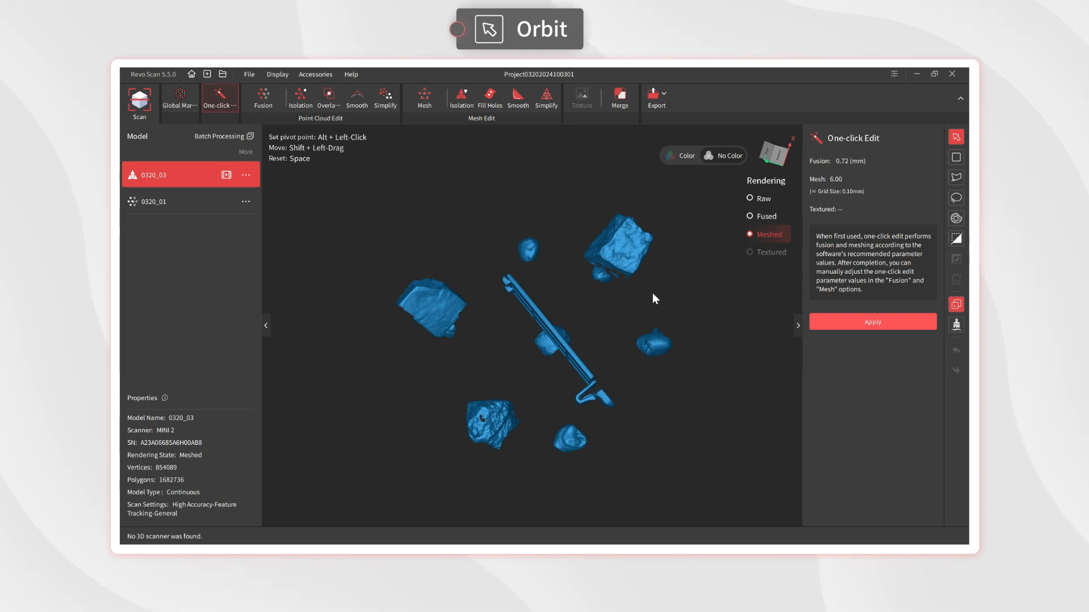
Step: Box-select the upper-right chunk and small bits with Rectangular Selection to remove them
{"action": "left_click", "coordinate": [956, 157]}
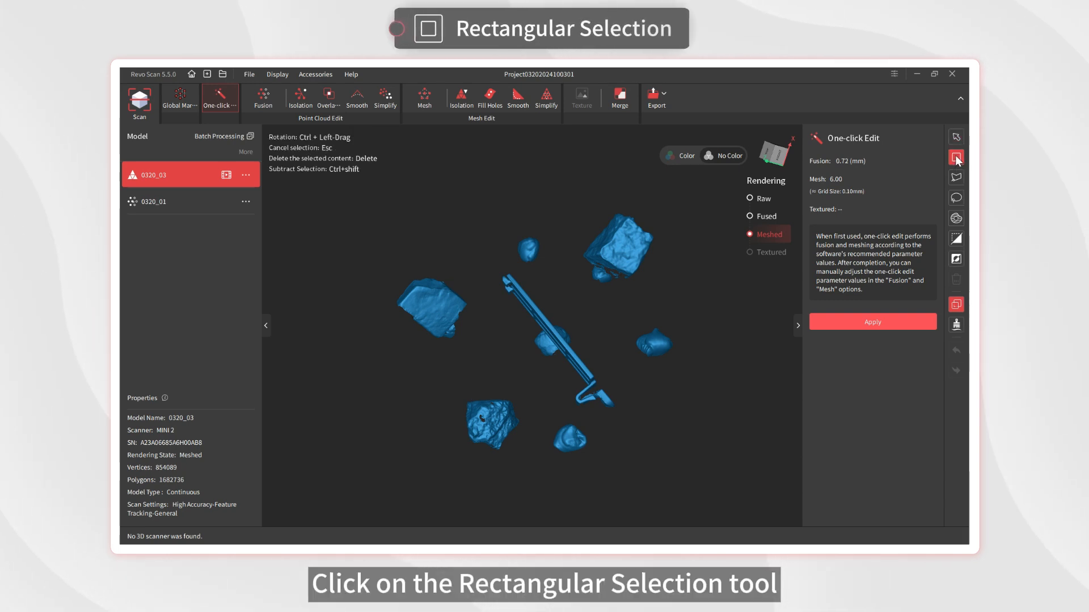
{"action": "left_click", "coordinate": [956, 157]}
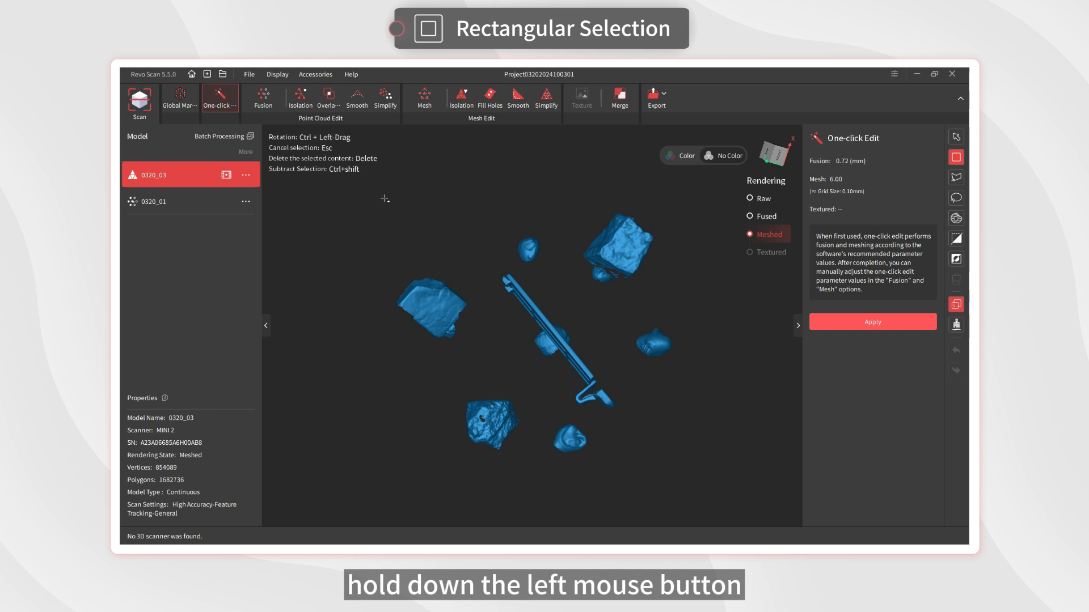
{"action": "left_click_drag", "start_coordinate": [517, 161], "coordinate": [662, 281]}
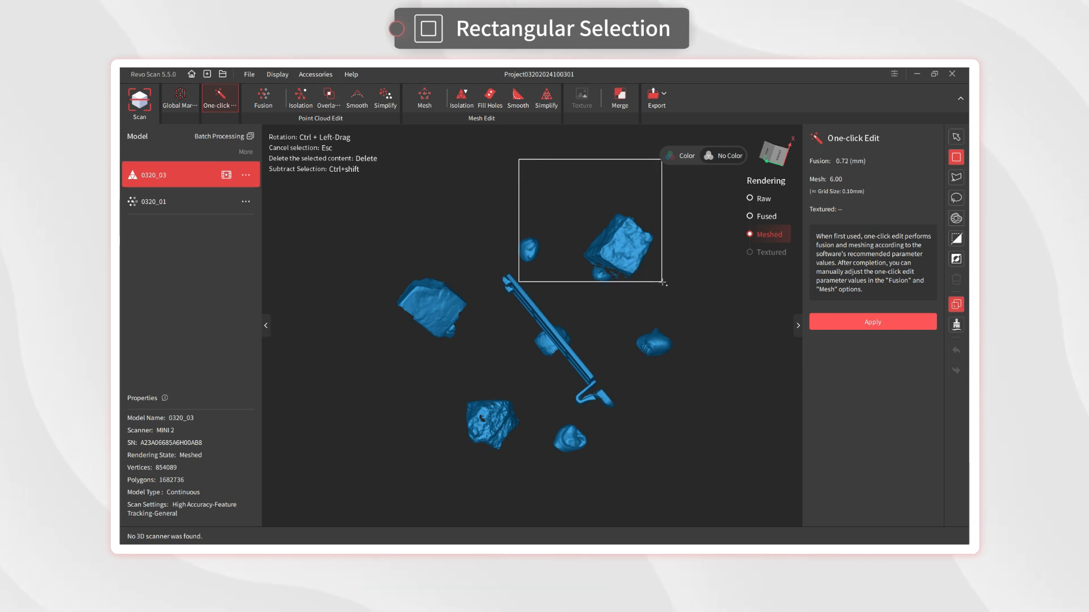
{"action": "left_click_drag", "start_coordinate": [517, 160], "coordinate": [665, 281]}
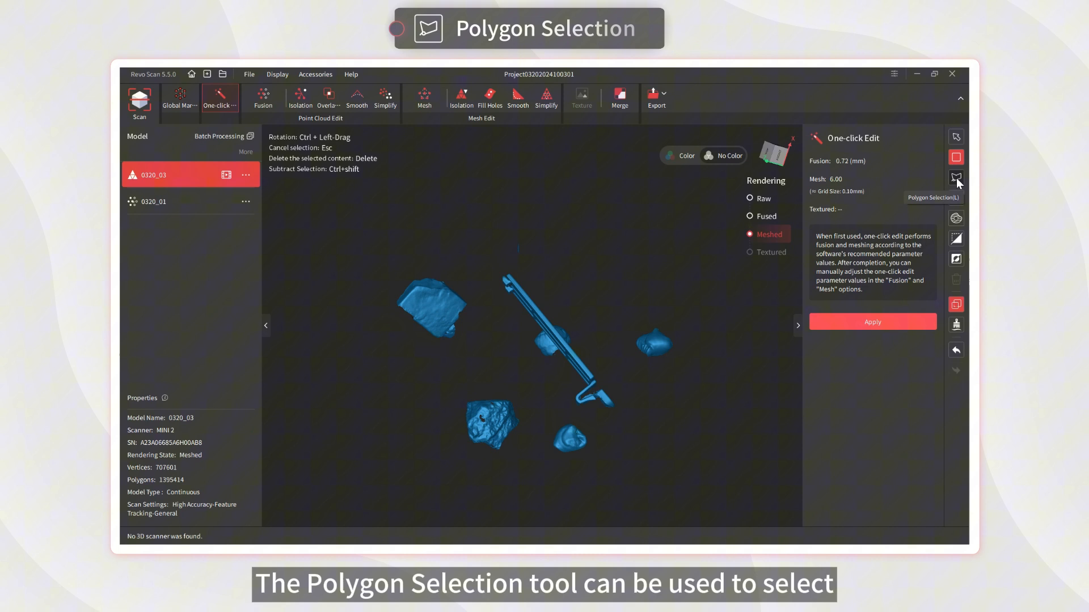
Step: Outline the left chunks with Polygon Selection to cut them away
{"action": "left_click", "coordinate": [956, 176]}
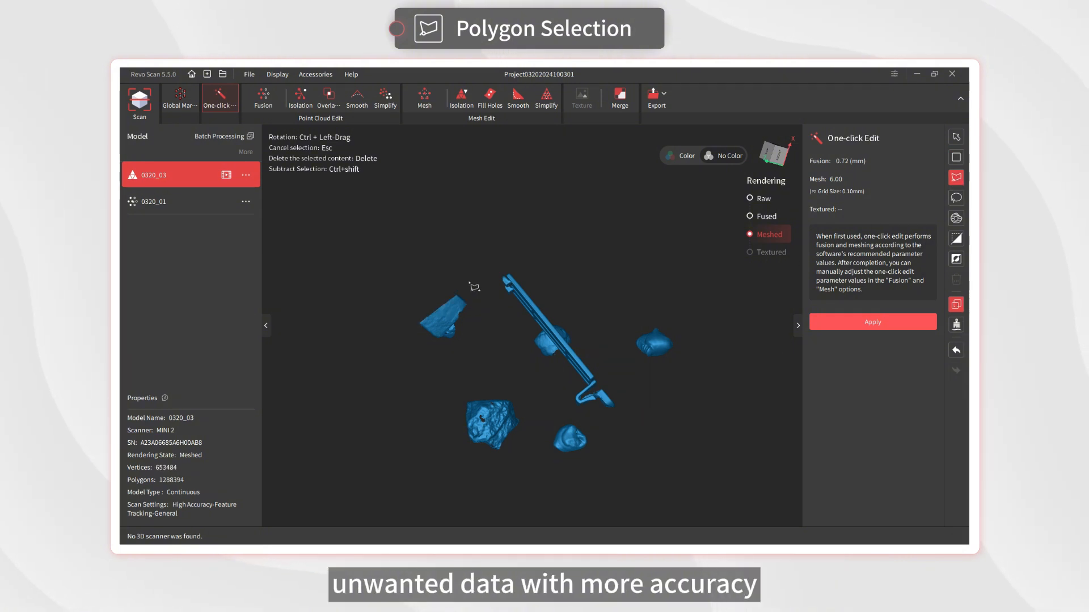
{"action": "left_click_drag", "start_coordinate": [470, 284], "coordinate": [535, 493]}
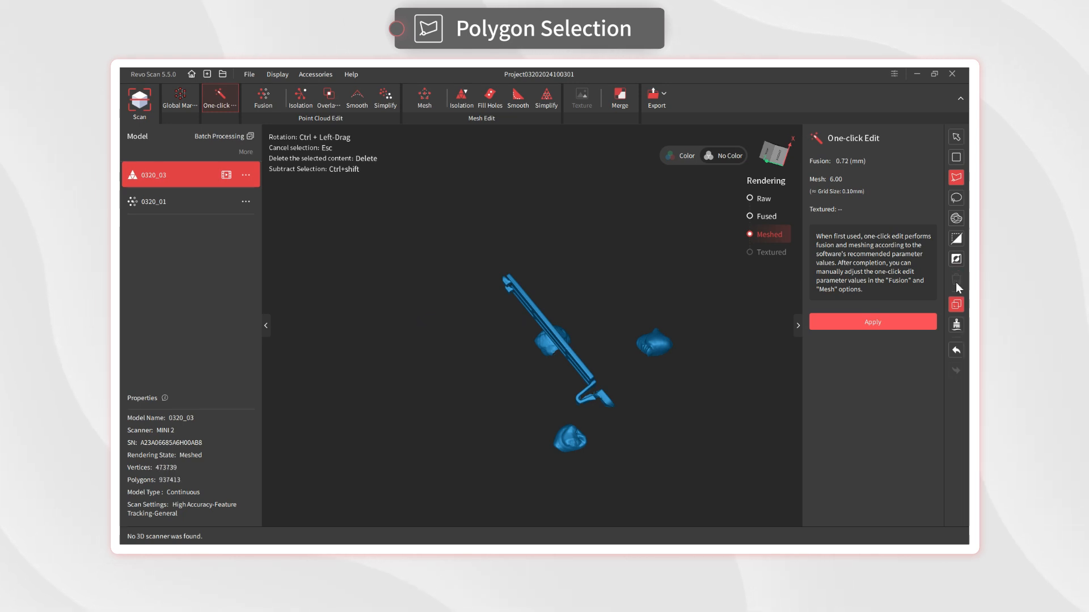
Step: Lasso the small blob right of the bracket to delete it
{"action": "left_click", "coordinate": [955, 198]}
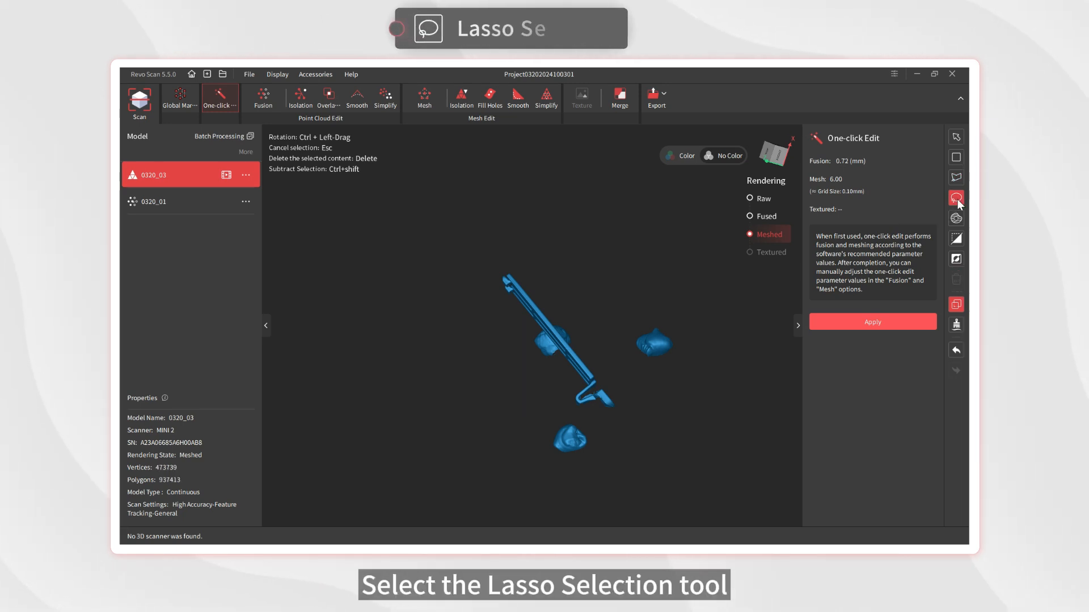
{"action": "left_click", "coordinate": [956, 198]}
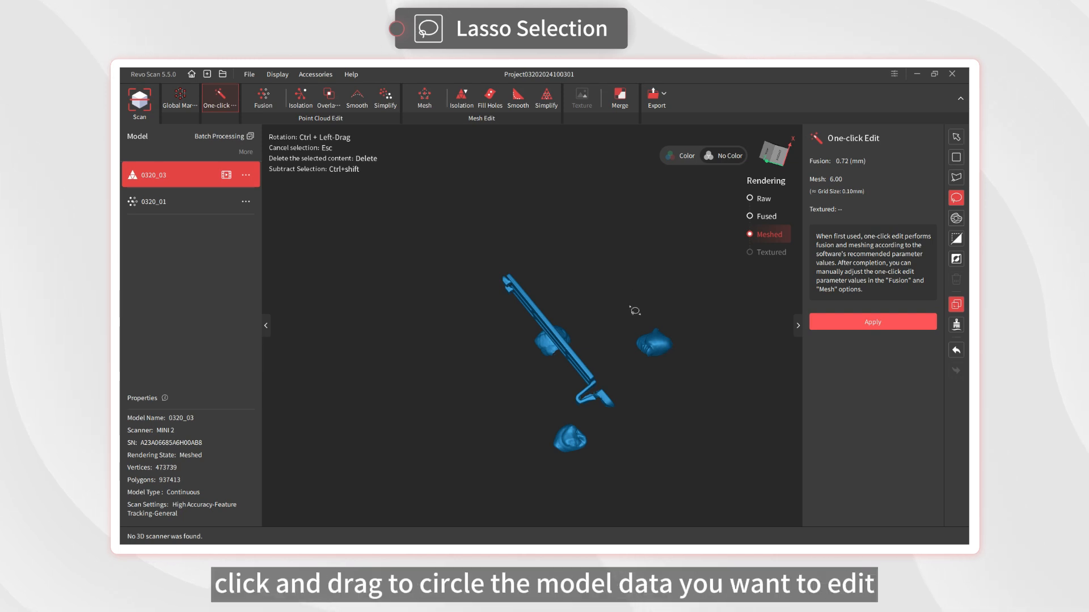
{"action": "left_click_drag", "start_coordinate": [632, 309], "coordinate": [719, 312]}
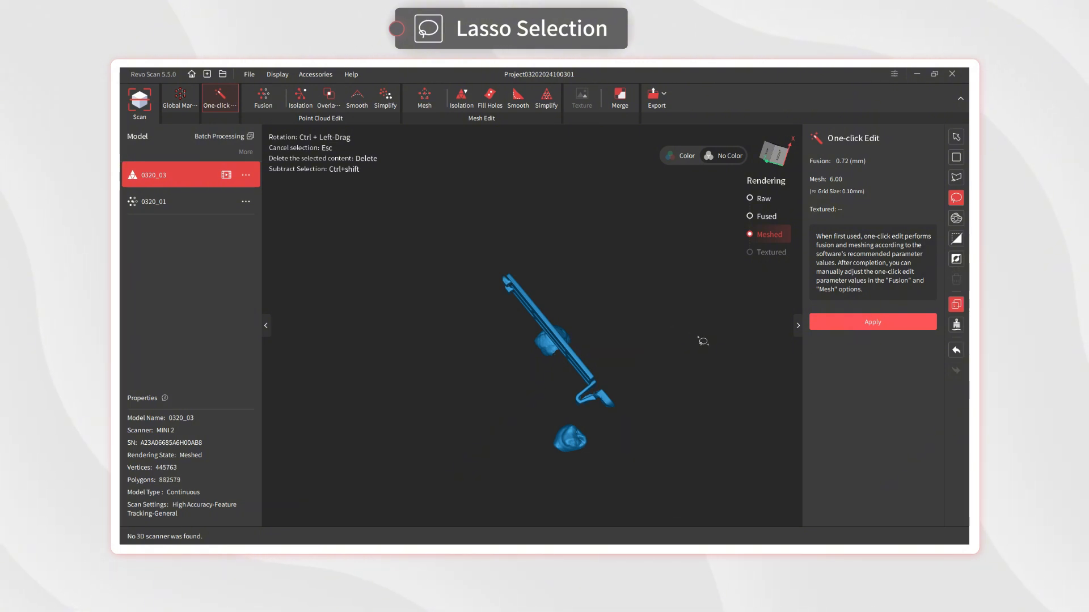
{"action": "left_click", "coordinate": [956, 218]}
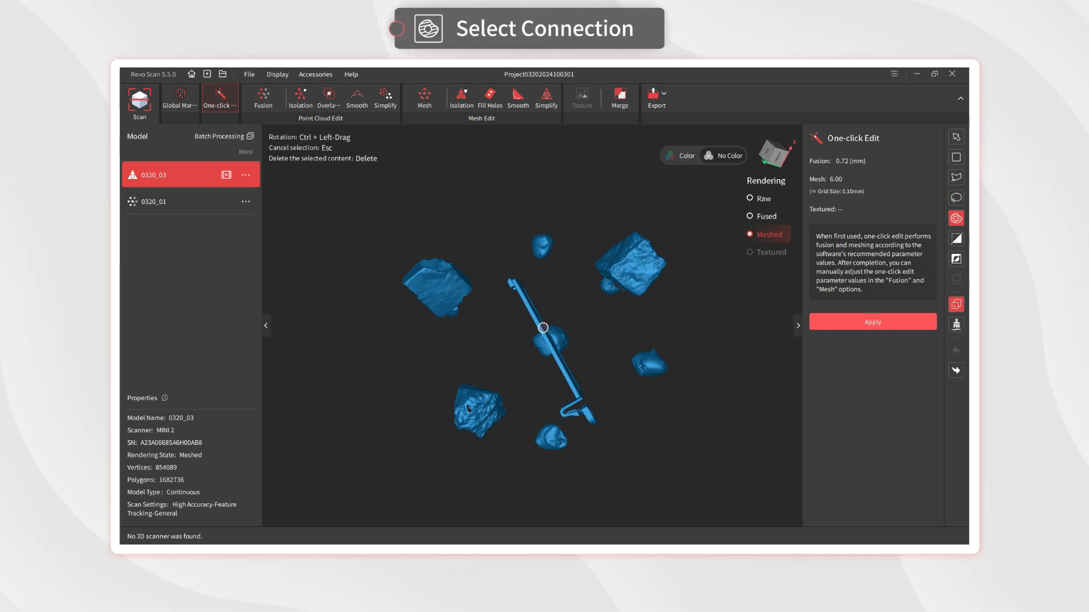
Step: Use Select Connection on the bracket to select it with its joined piece
{"action": "left_click", "coordinate": [543, 331]}
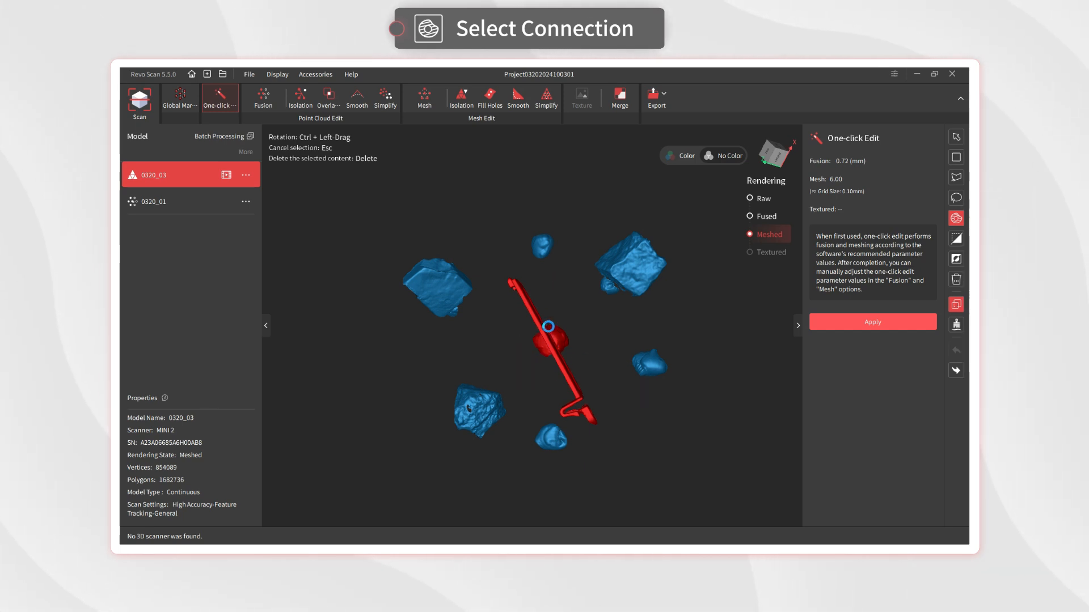
{"action": "left_click", "coordinate": [956, 239]}
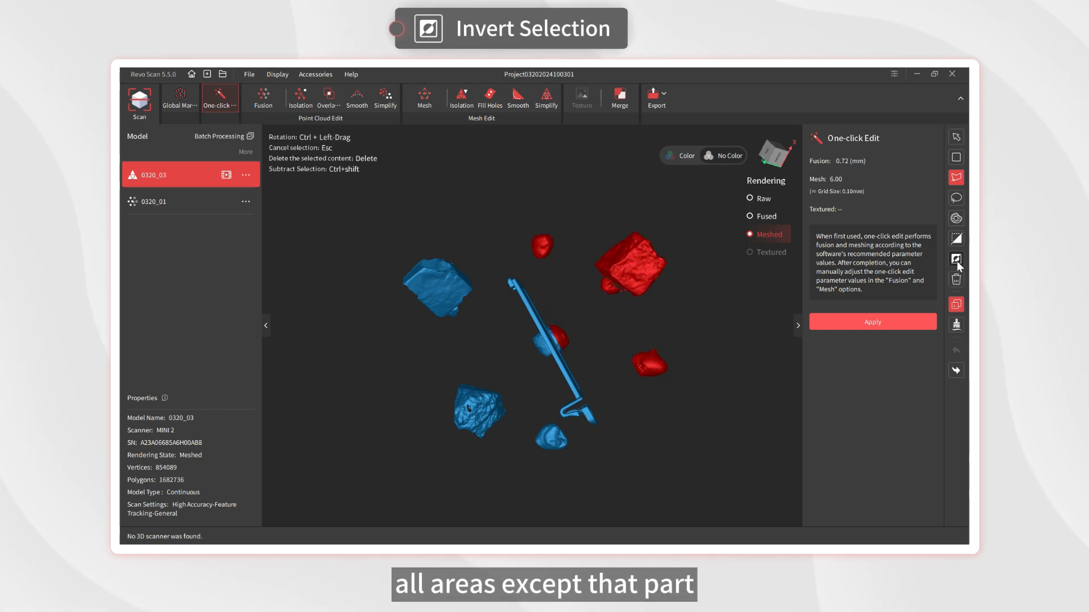
Step: Invert the selection to the loose chunks and apply the Delete tool
{"action": "left_click", "coordinate": [956, 260]}
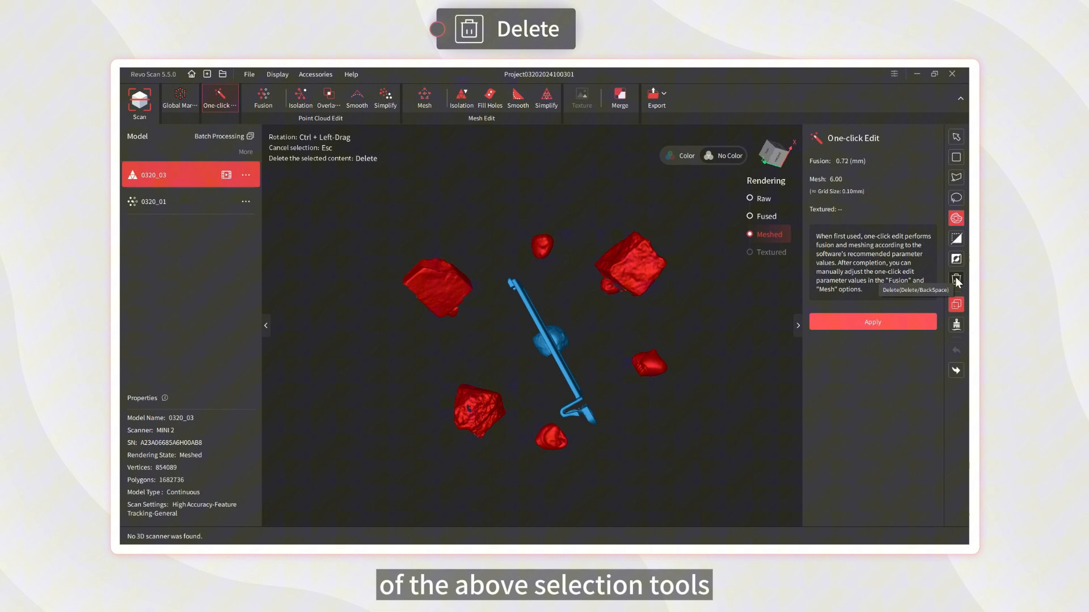
{"action": "left_click", "coordinate": [955, 279]}
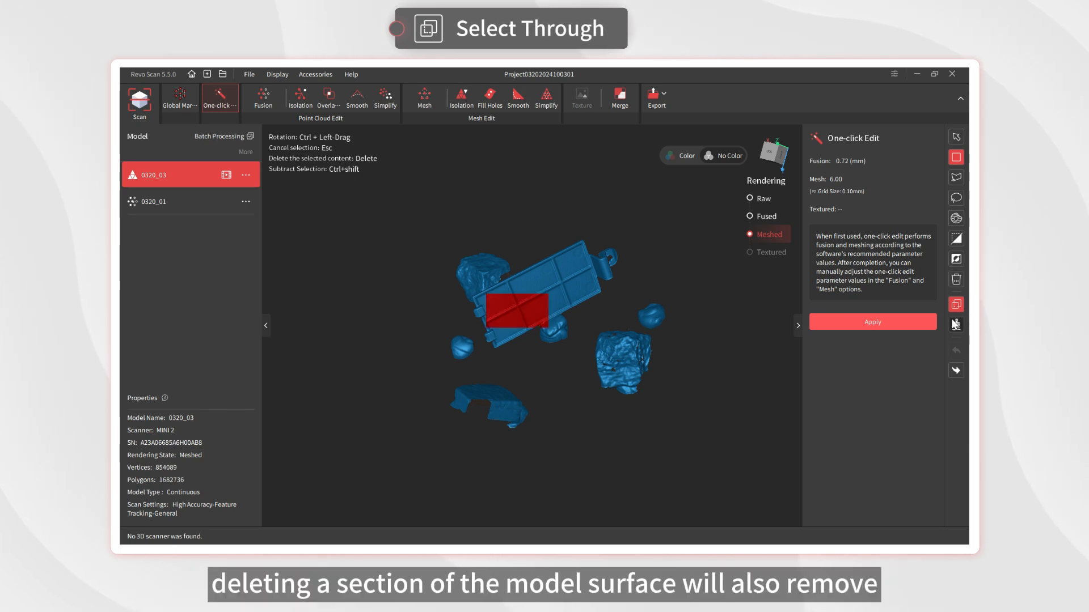
Step: Delete the selected rectangle through model 0320_03's flat piece, including hidden surfaces
{"action": "key", "text": "Delete"}
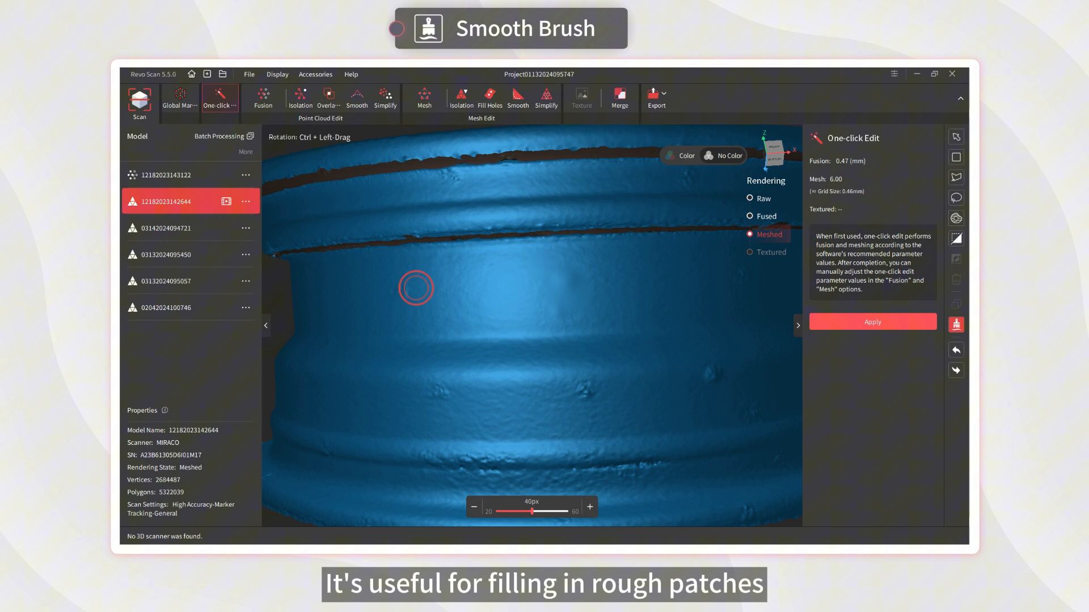
{"action": "mouse_move", "coordinate": [484, 406]}
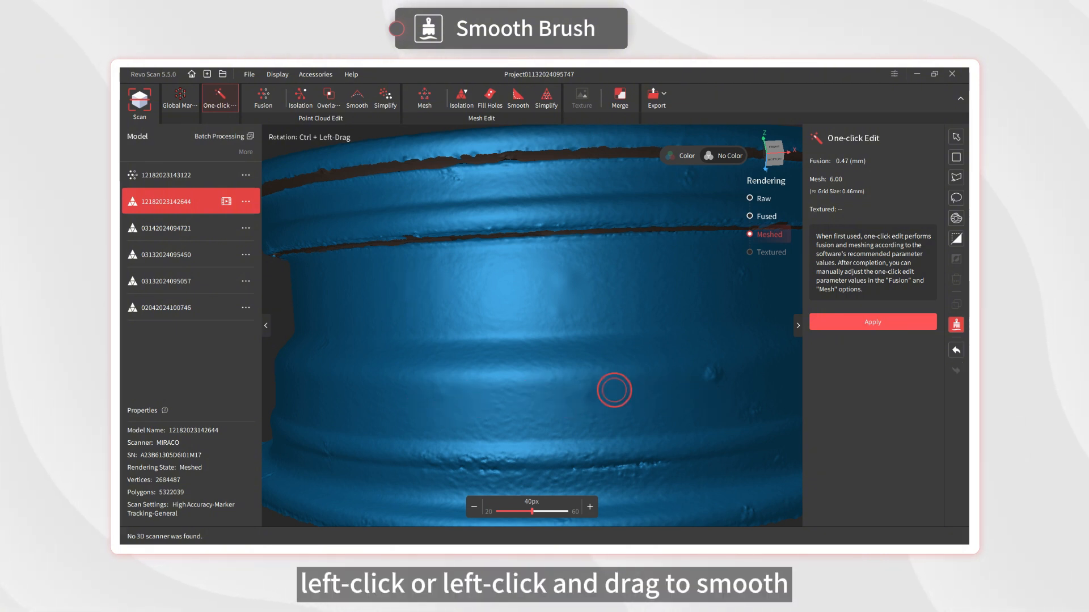
Step: Brush over the bumpy lower patch of the cylinder with Smooth Brush
{"action": "left_click_drag", "start_coordinate": [613, 389], "coordinate": [721, 383]}
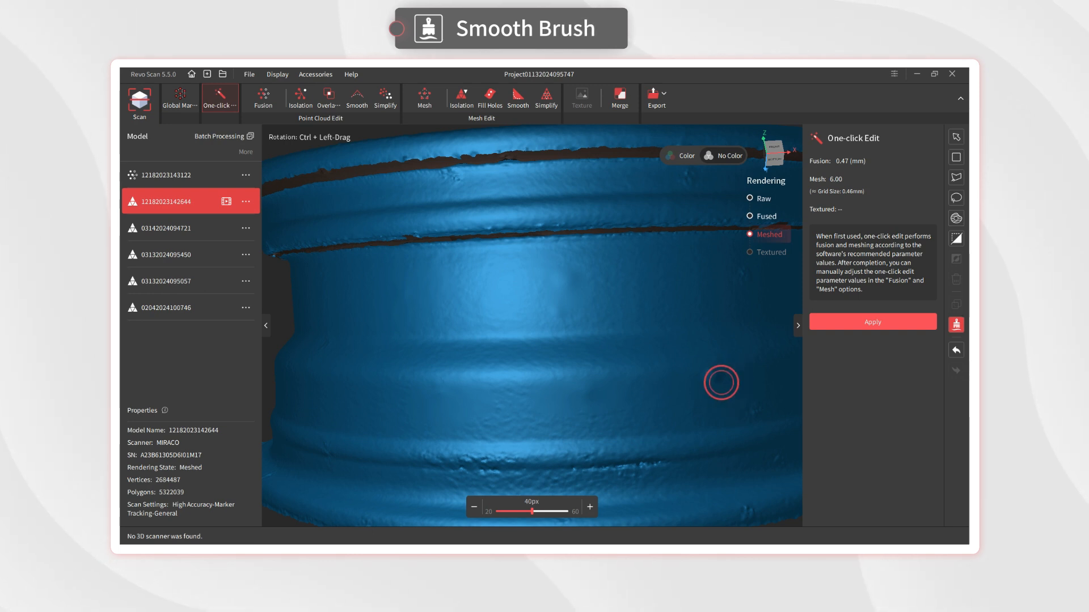
{"action": "mouse_move", "coordinate": [603, 398]}
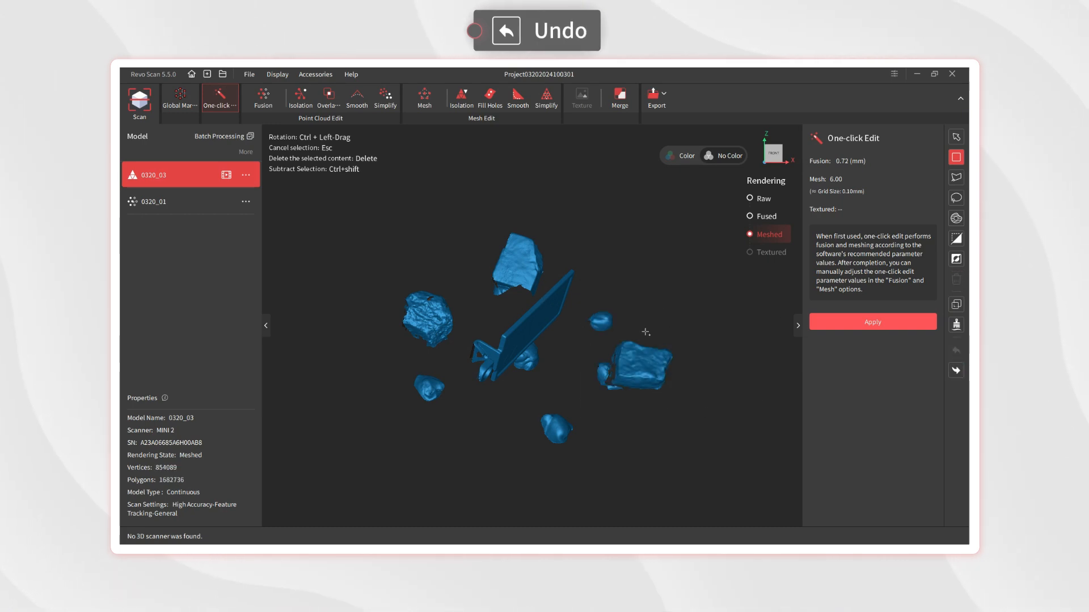
Step: Undo the last deletion on model 0320_03, then redo it
{"action": "left_click", "coordinate": [956, 350]}
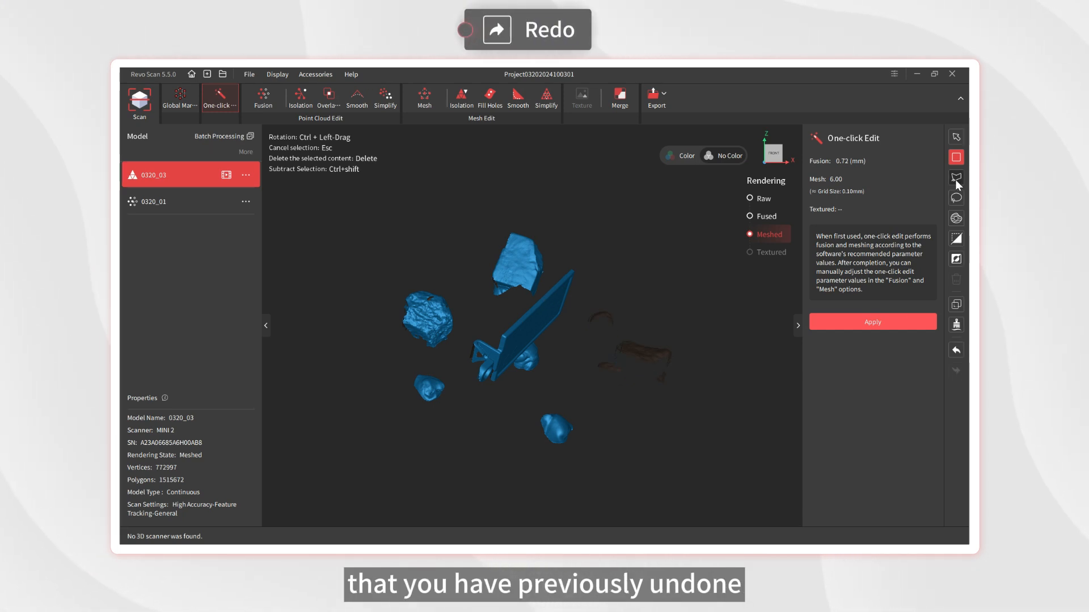
{"action": "left_click", "coordinate": [956, 177]}
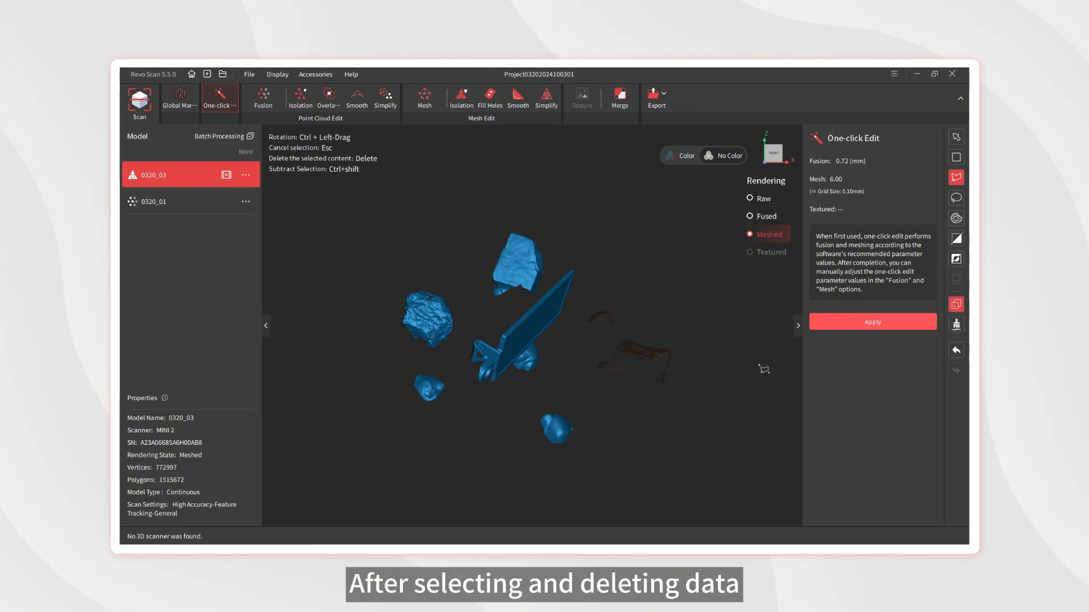
Step: Delete the selected dark fragments right of model 0320_03, then rotate the view in orbit mode
{"action": "left_click", "coordinate": [957, 281]}
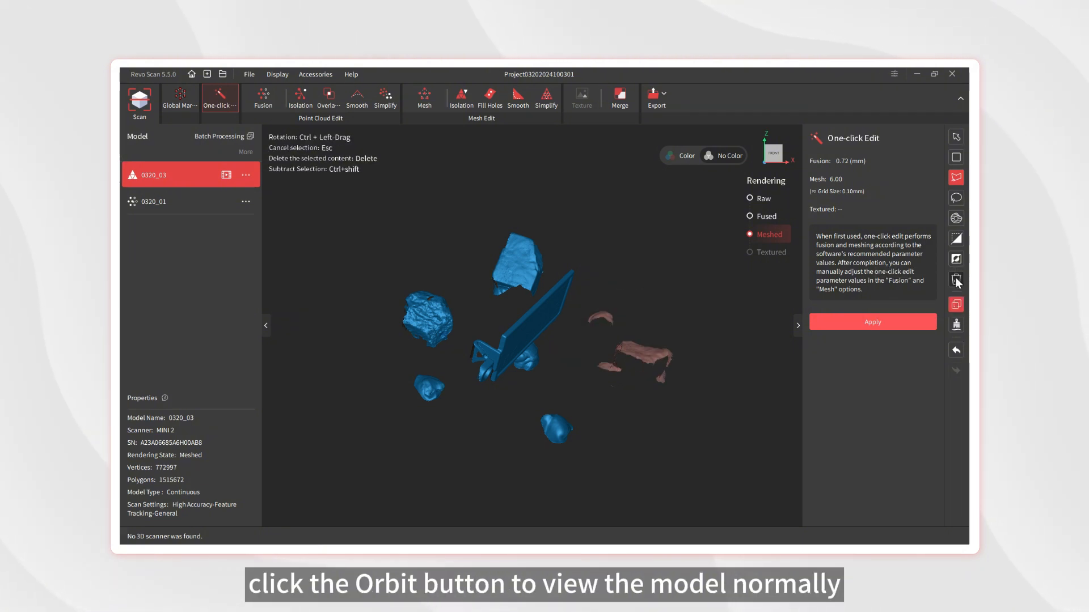
{"action": "left_click", "coordinate": [956, 137]}
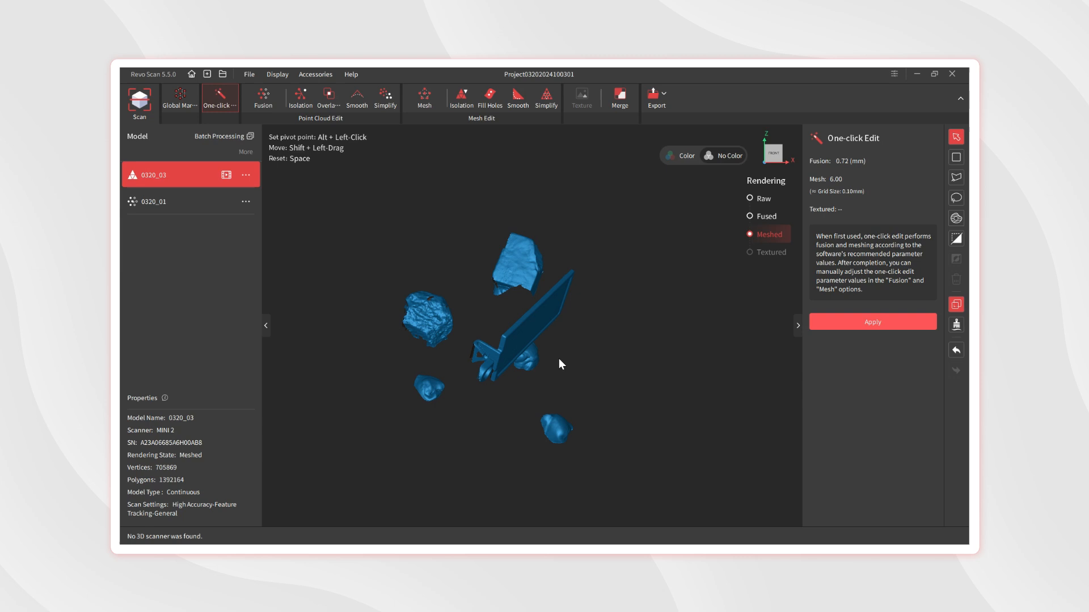
{"action": "left_click_drag", "start_coordinate": [561, 364], "coordinate": [551, 361]}
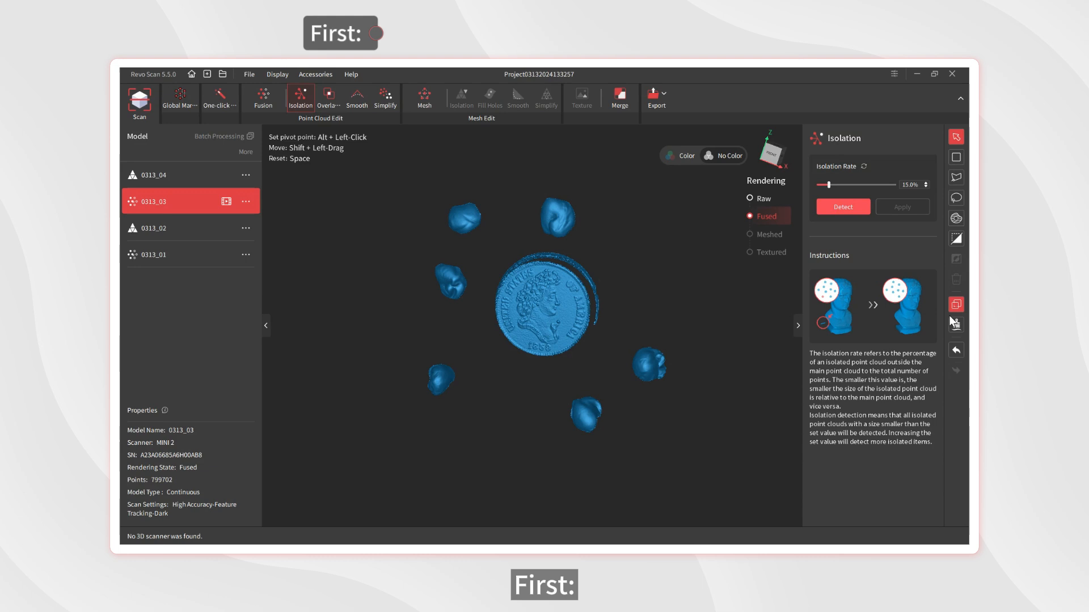
Step: Select the coin's connected body in 0313_03 and invert the selection to the stray blobs
{"action": "left_click", "coordinate": [956, 219]}
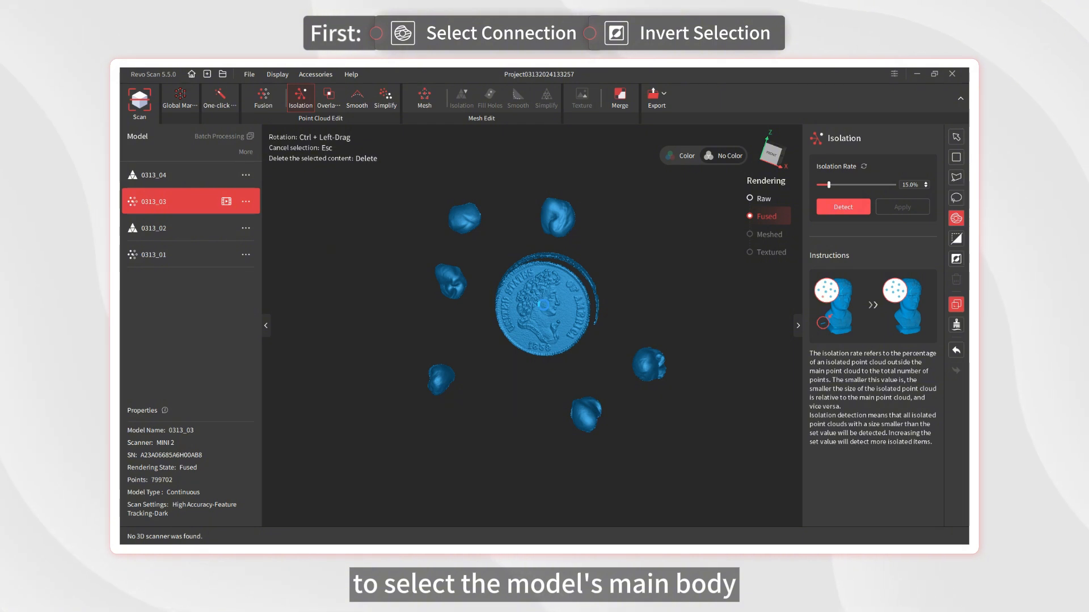
{"action": "left_click", "coordinate": [542, 311]}
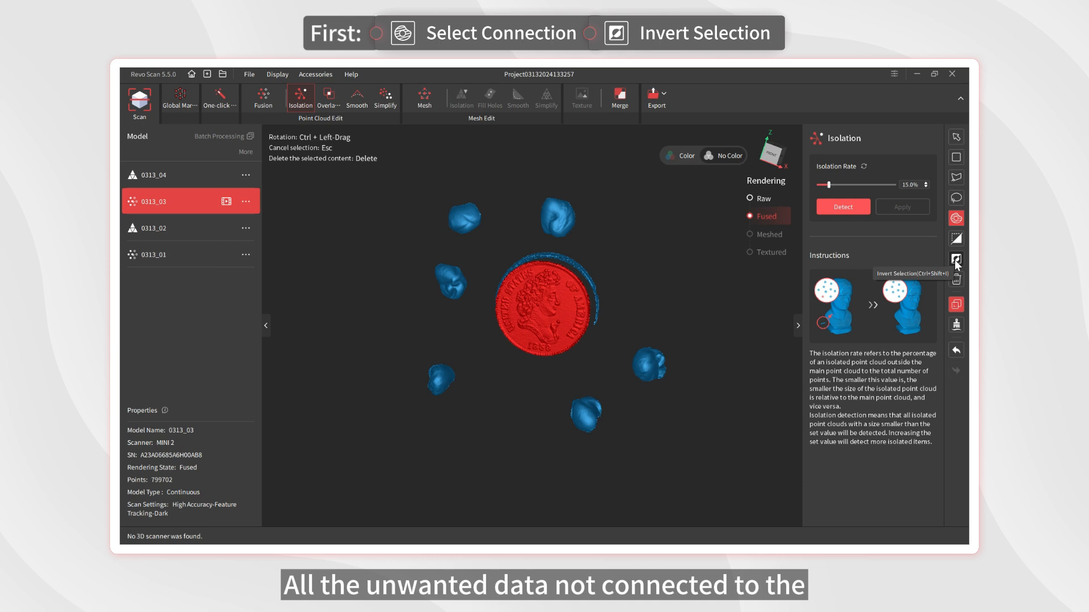
{"action": "left_click", "coordinate": [956, 263]}
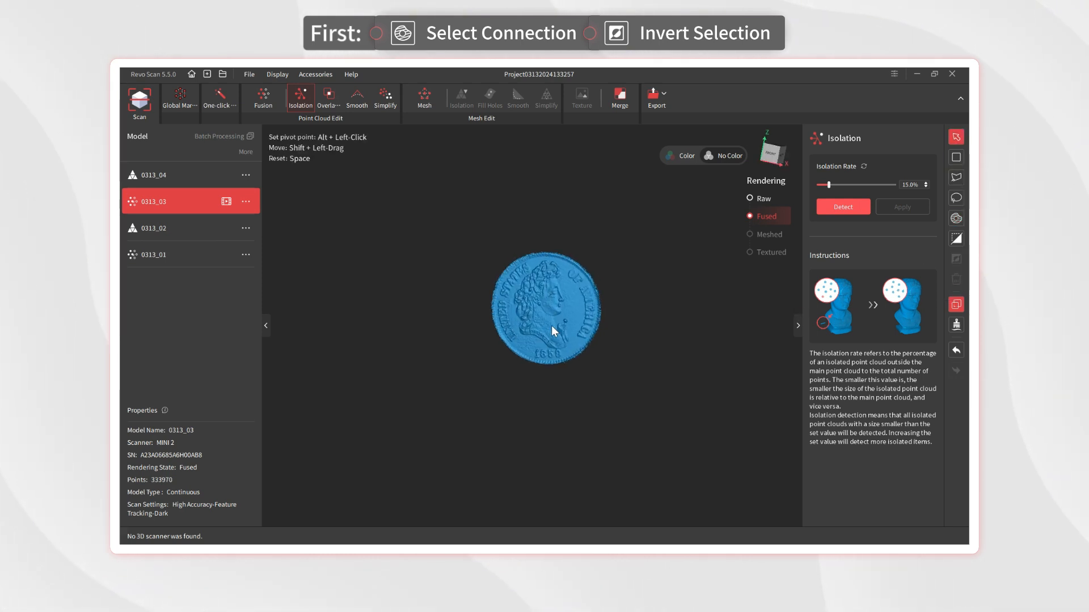
Step: Mark the coin and right-hand blobs with a Clip cut line, then invert to the left blobs
{"action": "left_click", "coordinate": [956, 239]}
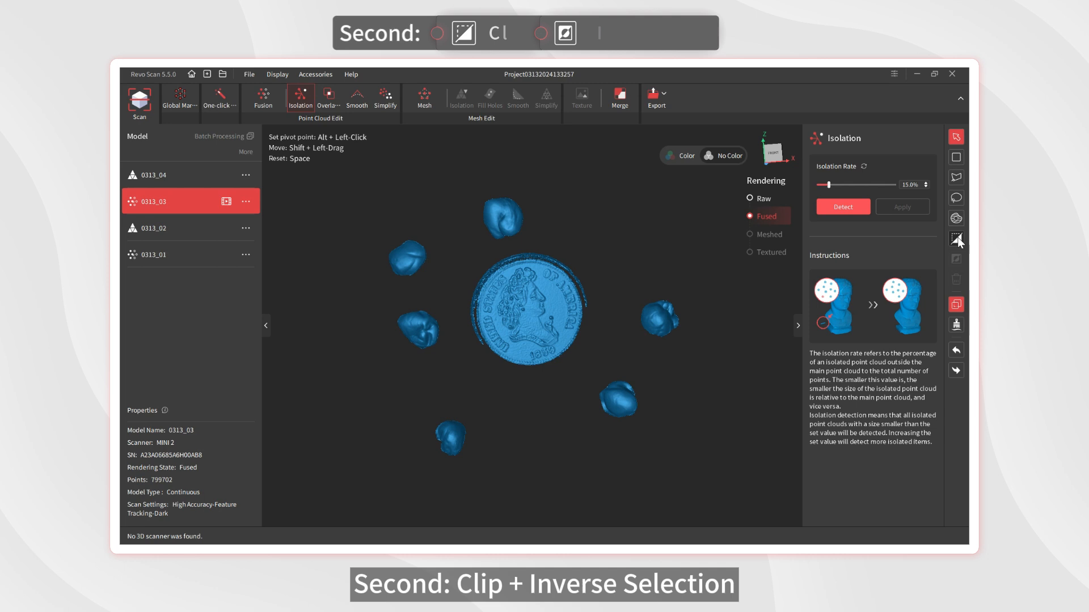
{"action": "left_click", "coordinate": [956, 238]}
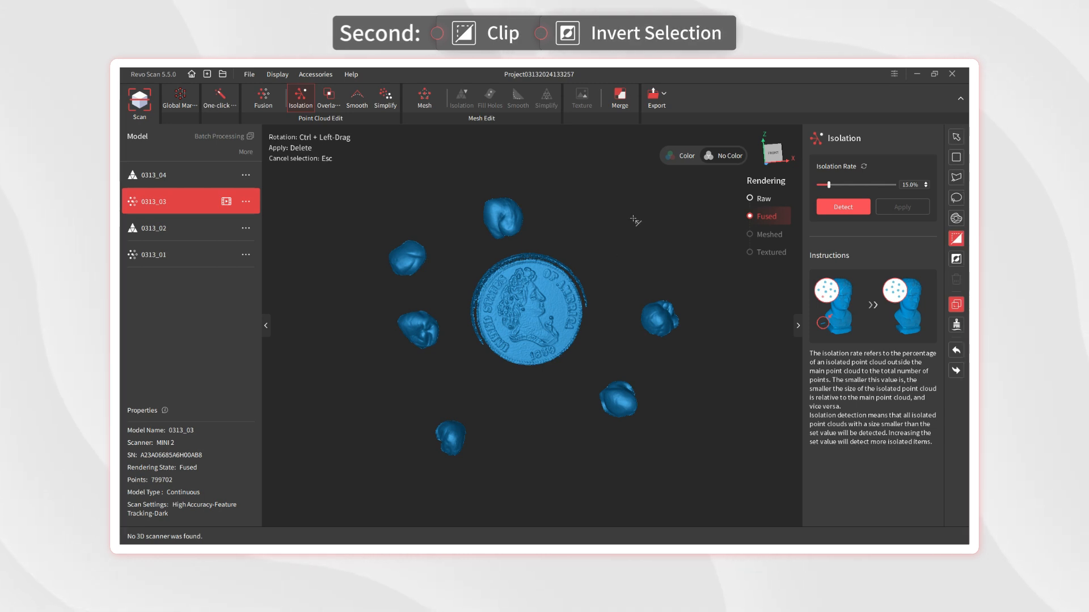
{"action": "left_click_drag", "start_coordinate": [446, 195], "coordinate": [479, 427]}
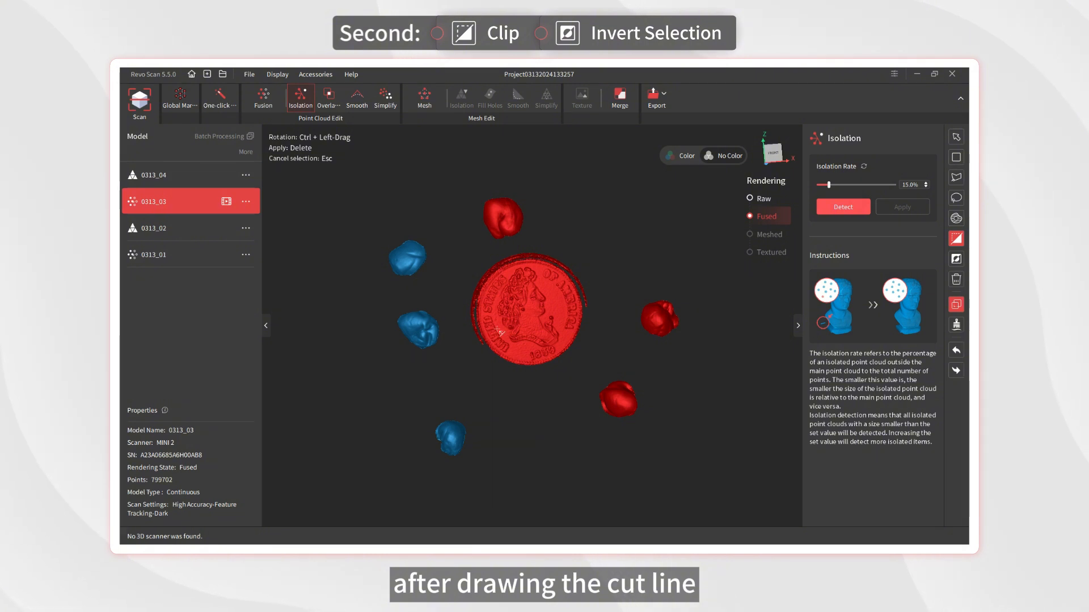
{"action": "mouse_move", "coordinate": [956, 259]}
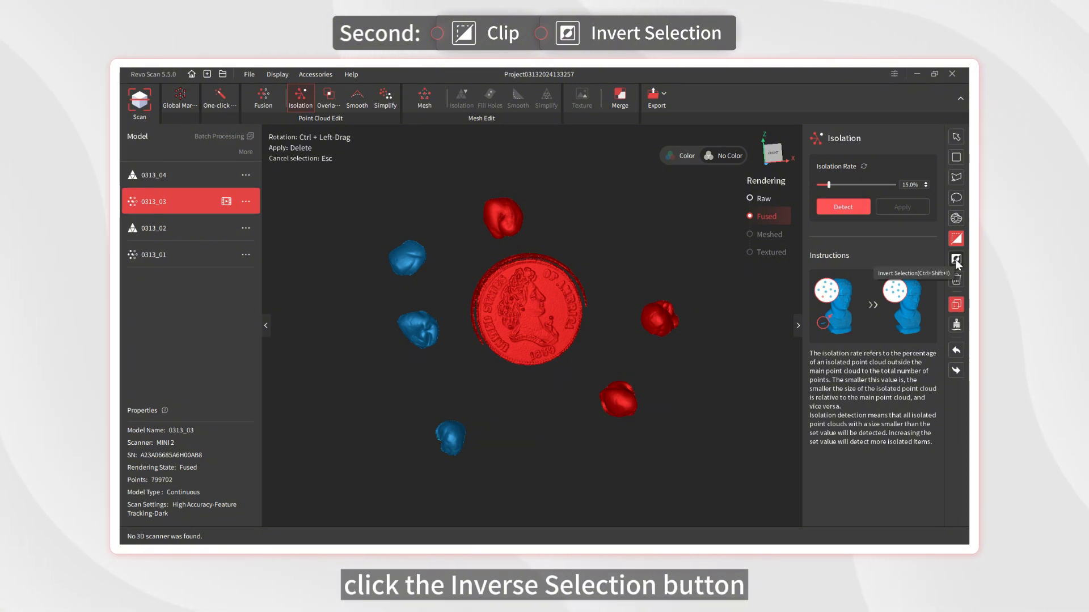
{"action": "left_click", "coordinate": [956, 259]}
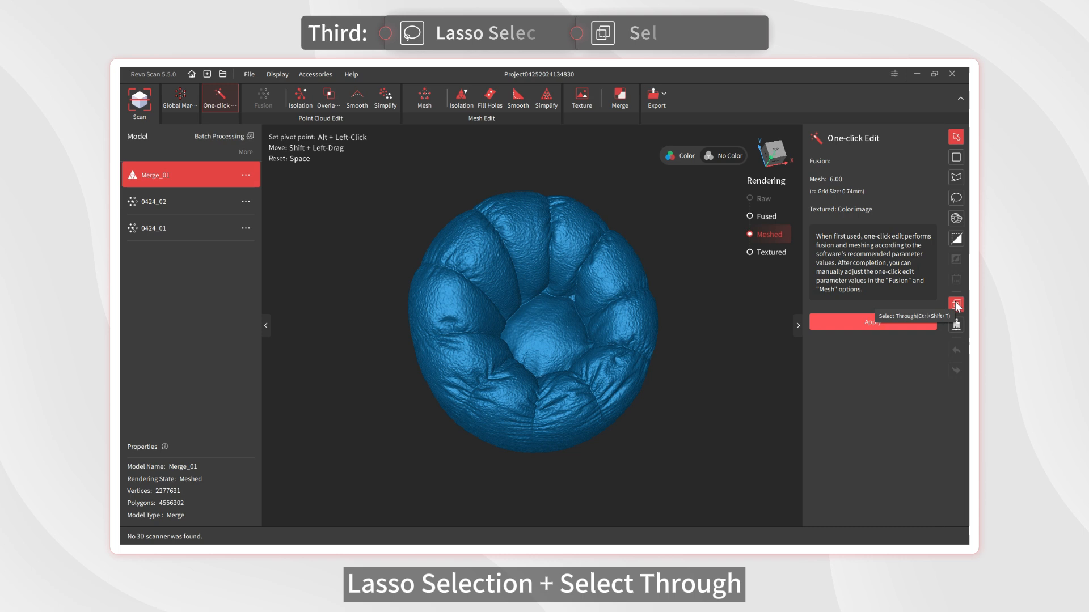
Step: Turn on Select Through and lasso the centre cushion of Merge_01
{"action": "left_click", "coordinate": [956, 198]}
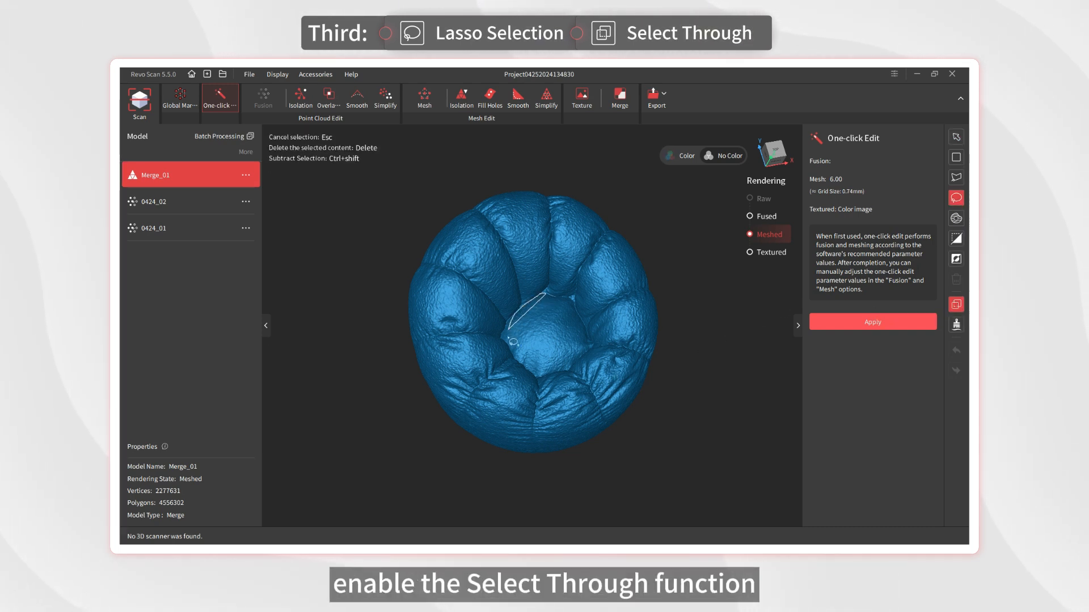
{"action": "left_click_drag", "start_coordinate": [548, 306], "coordinate": [583, 330]}
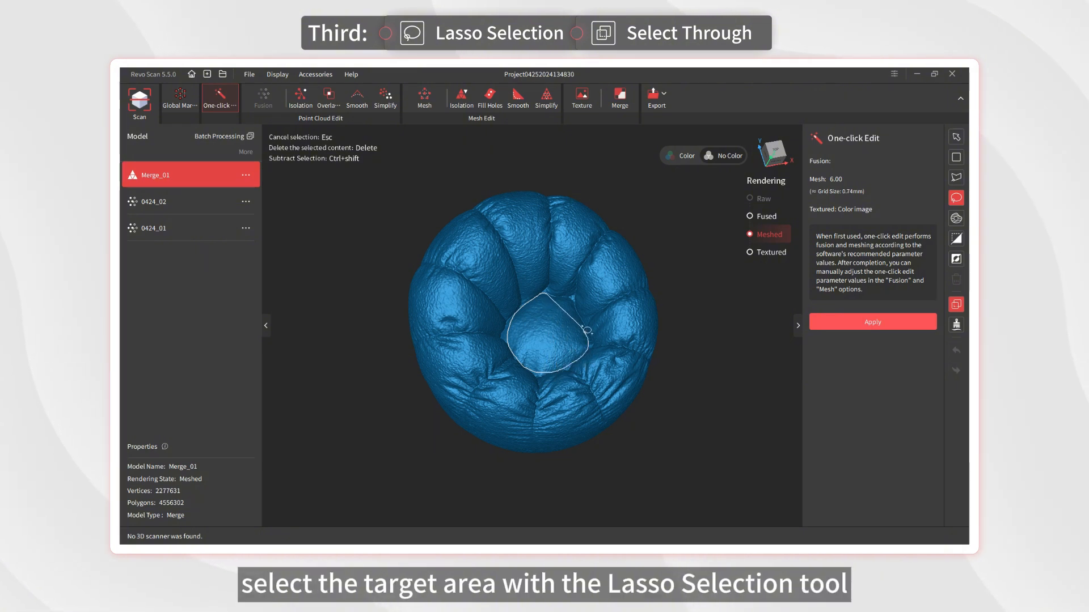
{"action": "left_click_drag", "start_coordinate": [549, 302], "coordinate": [586, 330]}
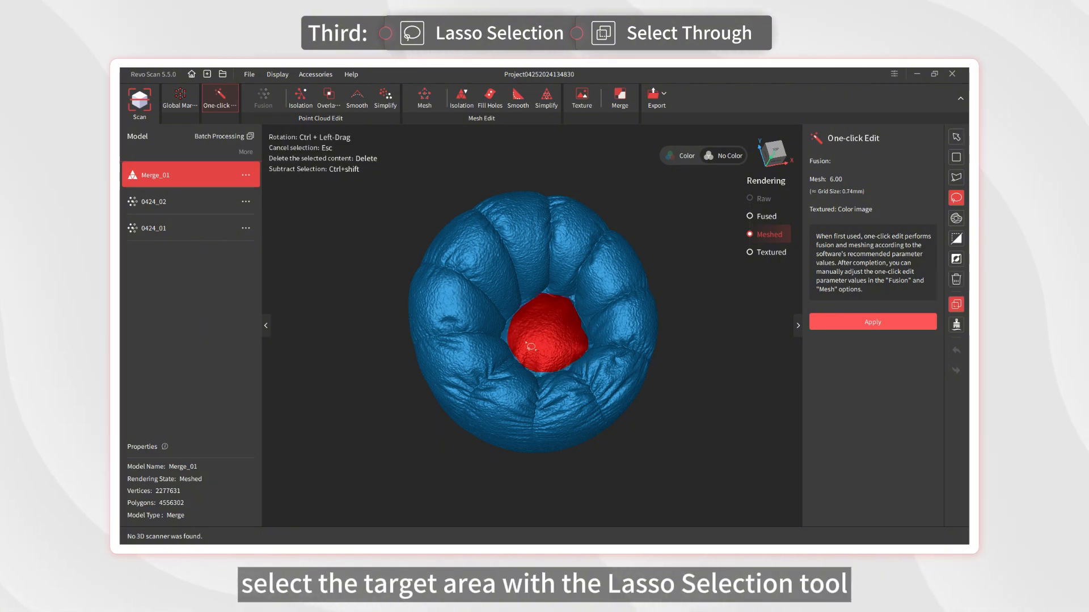